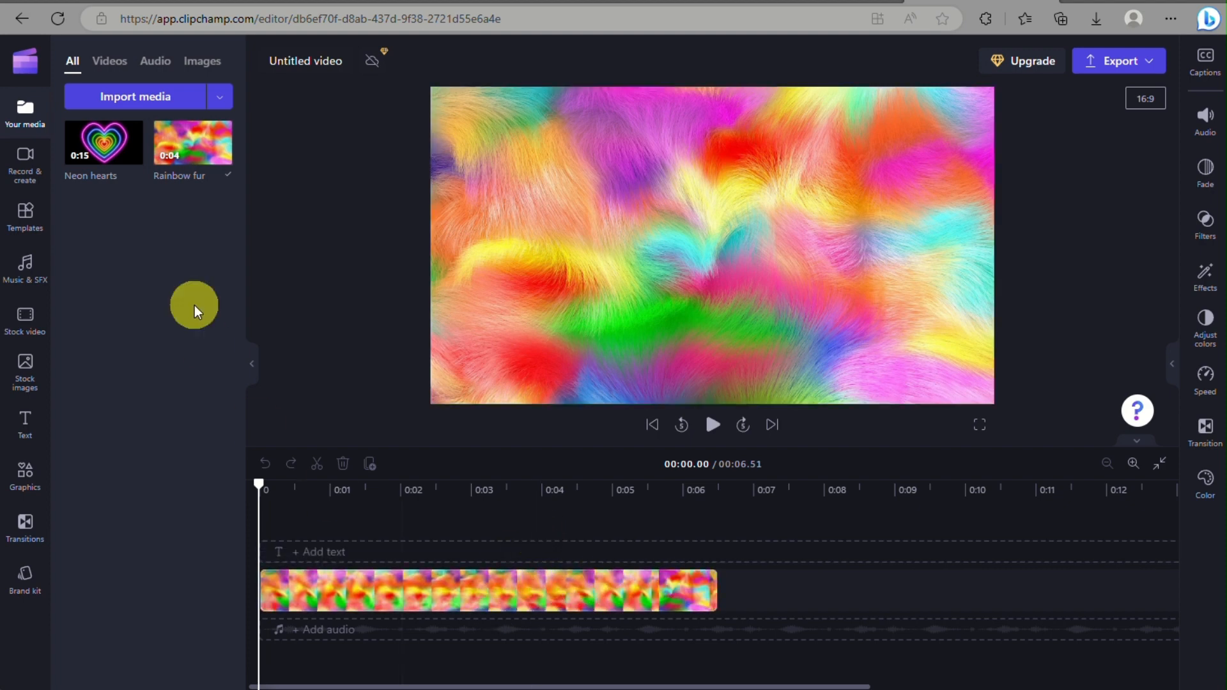
mouse_move(168, 103)
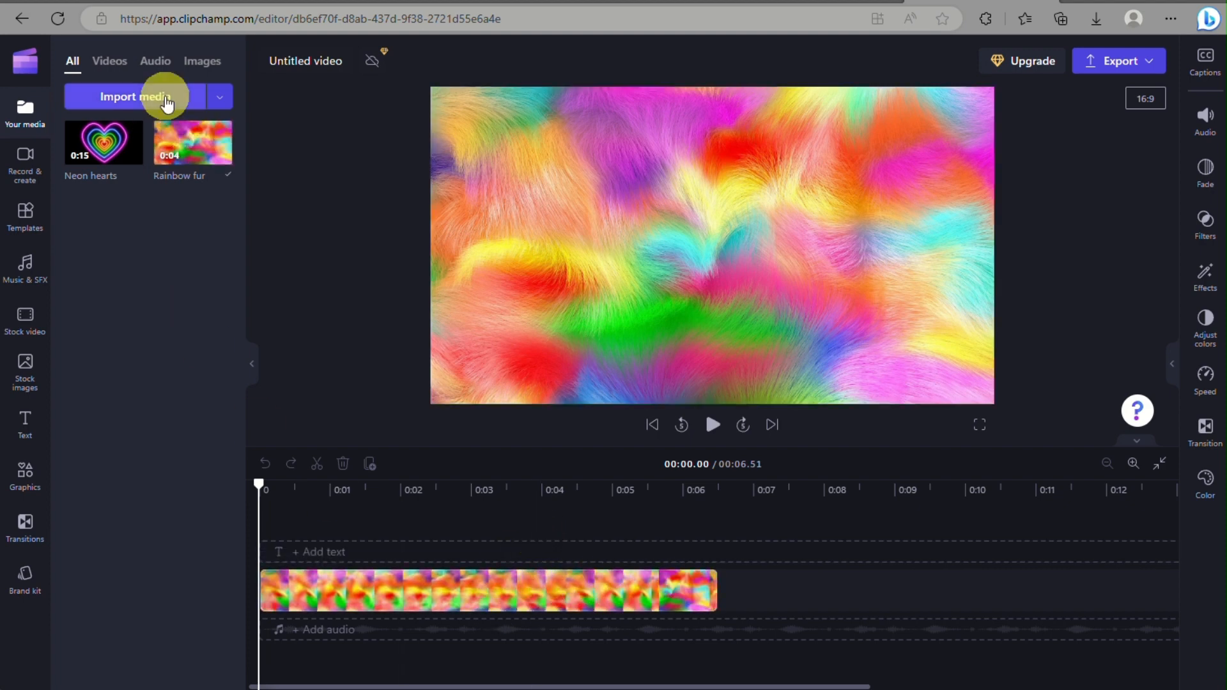
Step: Import the smiling dog video and add it above the rainbow fur clip
click(145, 97)
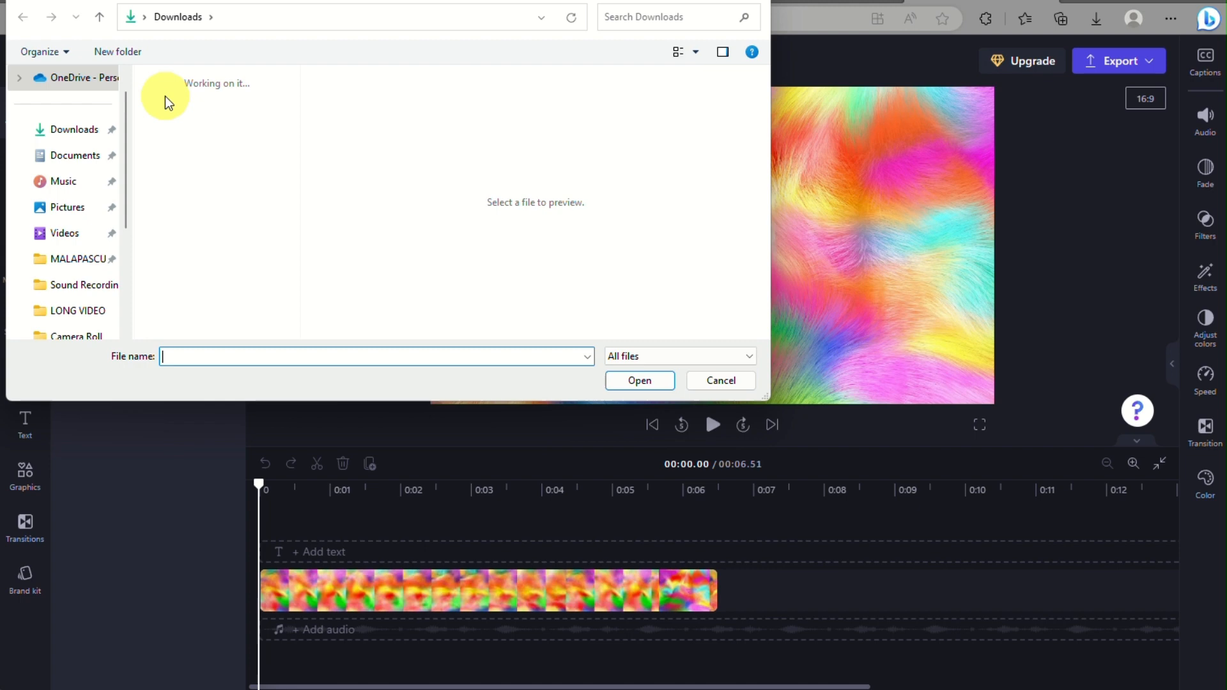
click(215, 111)
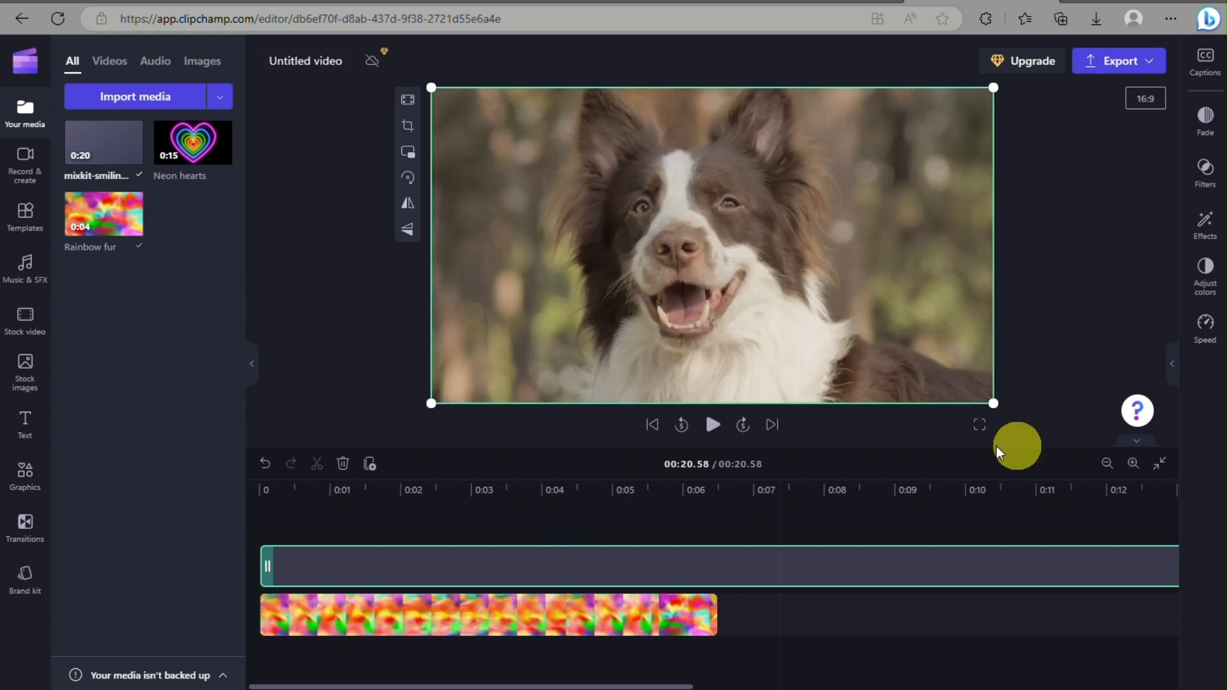
Step: Set the dog clip speed to 14.5x and delete the rainbow fur clip
click(1204, 326)
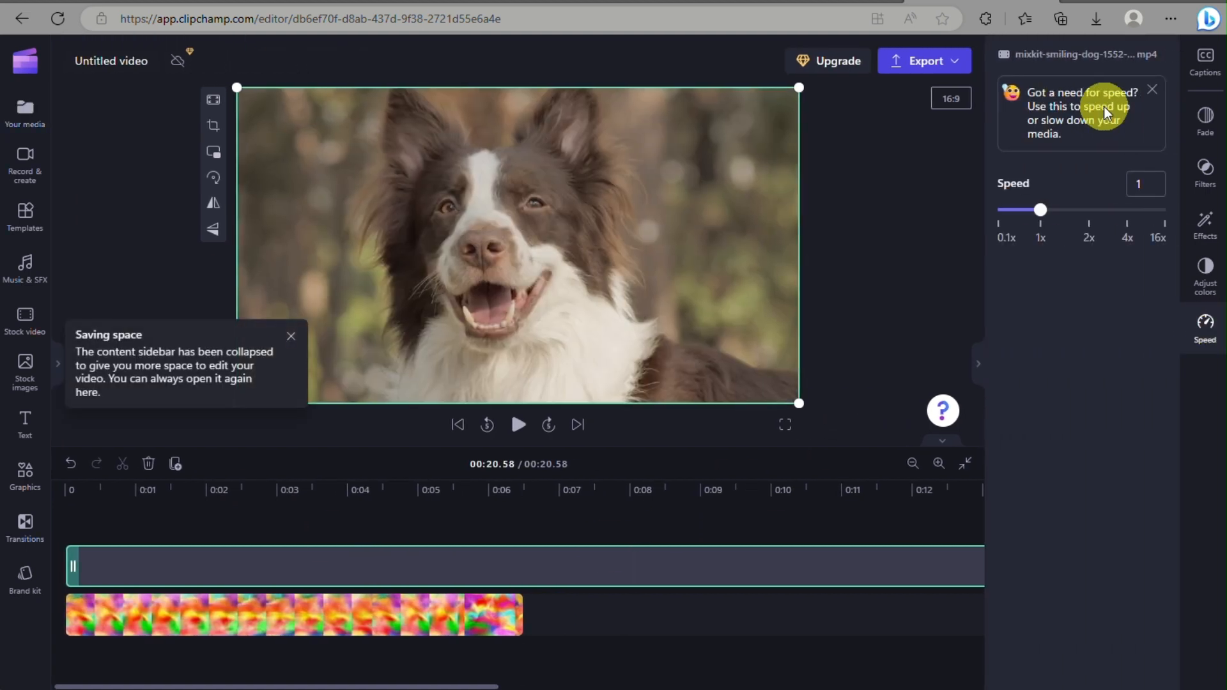
mouse_move(1124, 219)
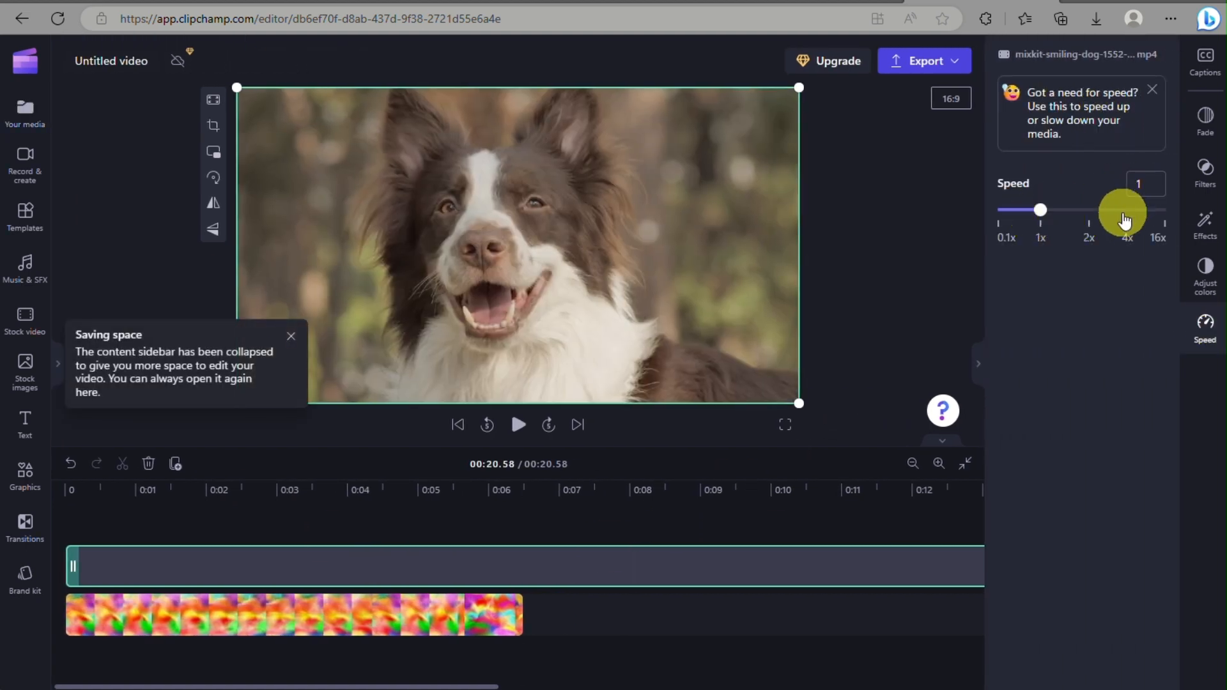
drag(1041, 210, 1161, 210)
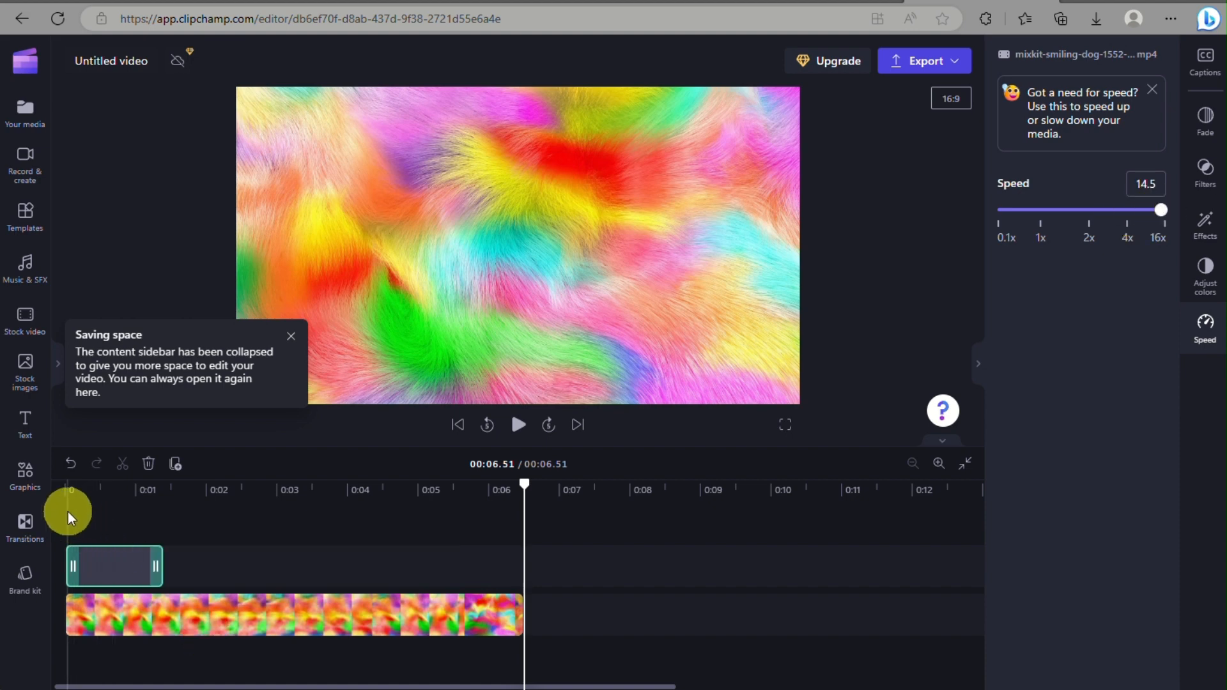
click(205, 620)
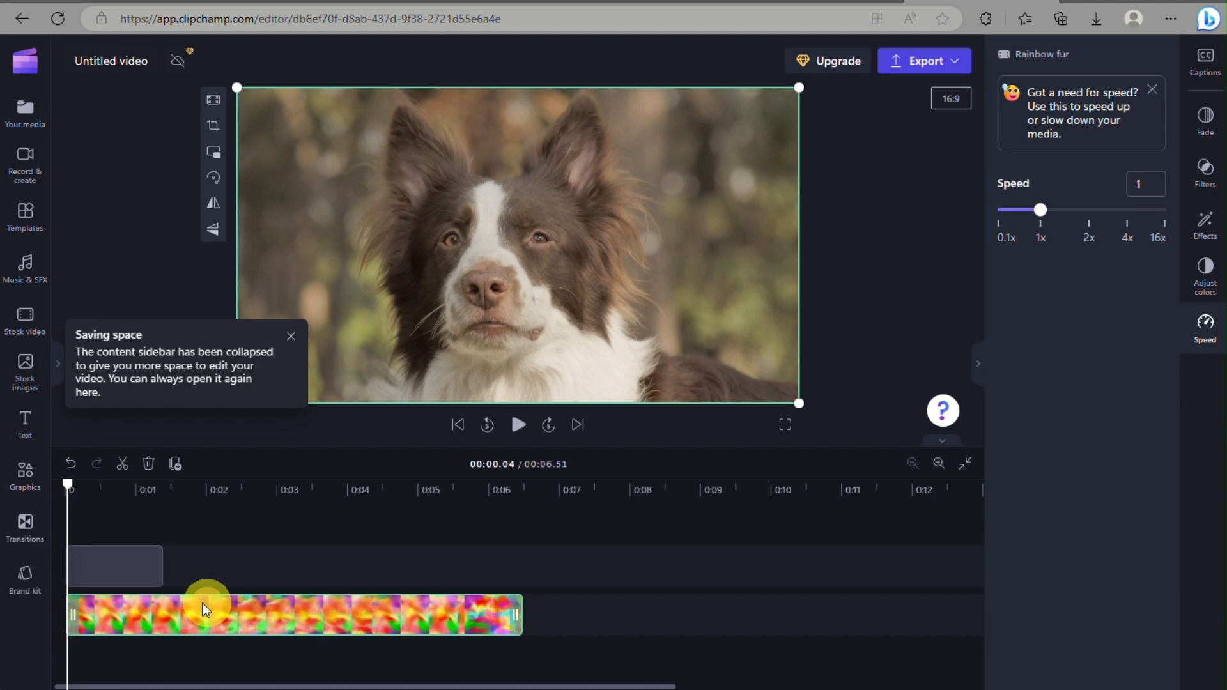
click(518, 425)
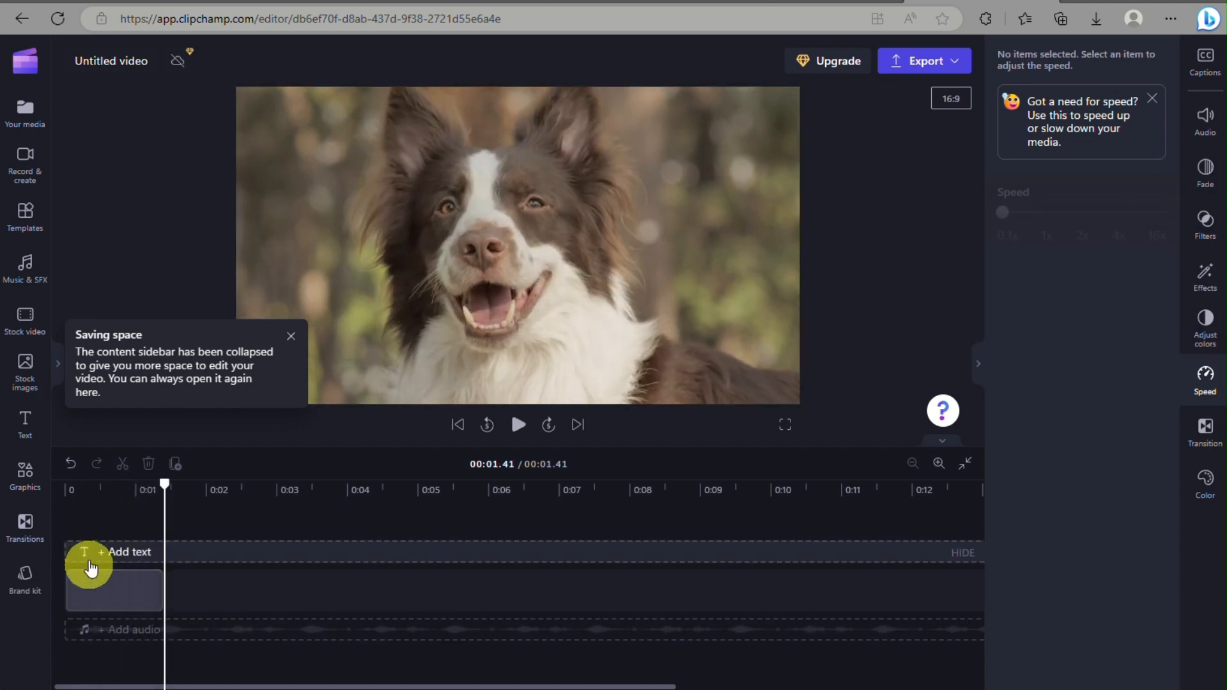
Step: Duplicate the dog clip into five copies, speed the last to 16x, and show export quality options
click(102, 589)
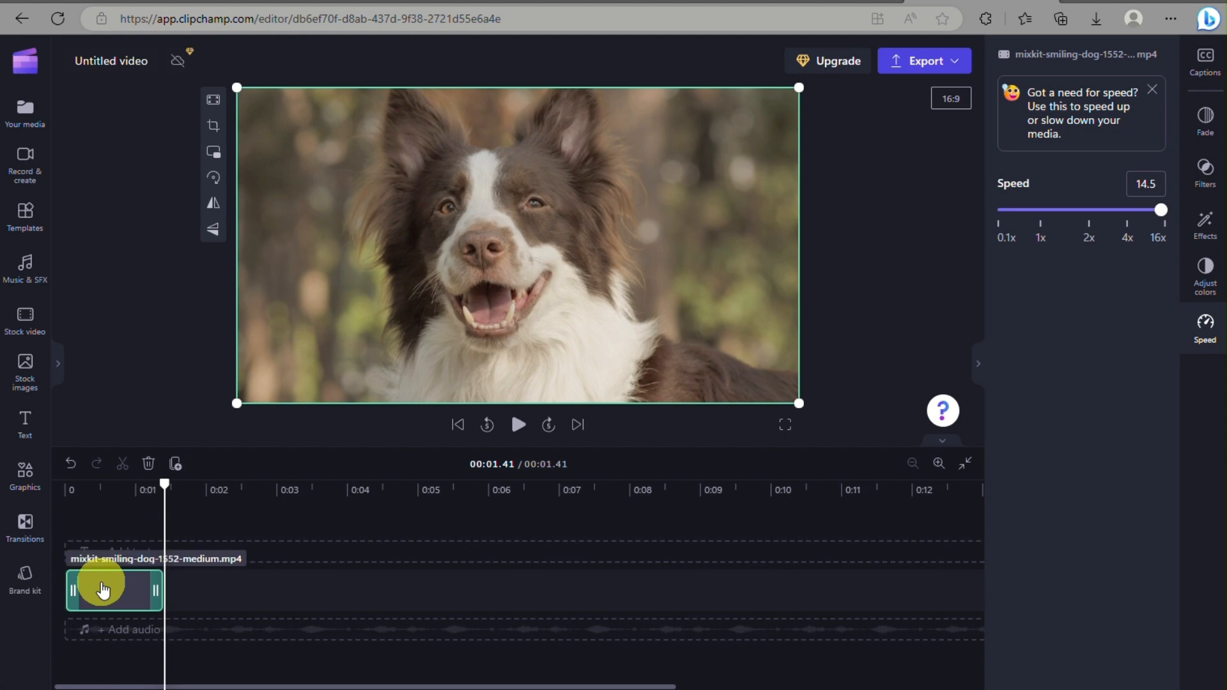
right_click(102, 590)
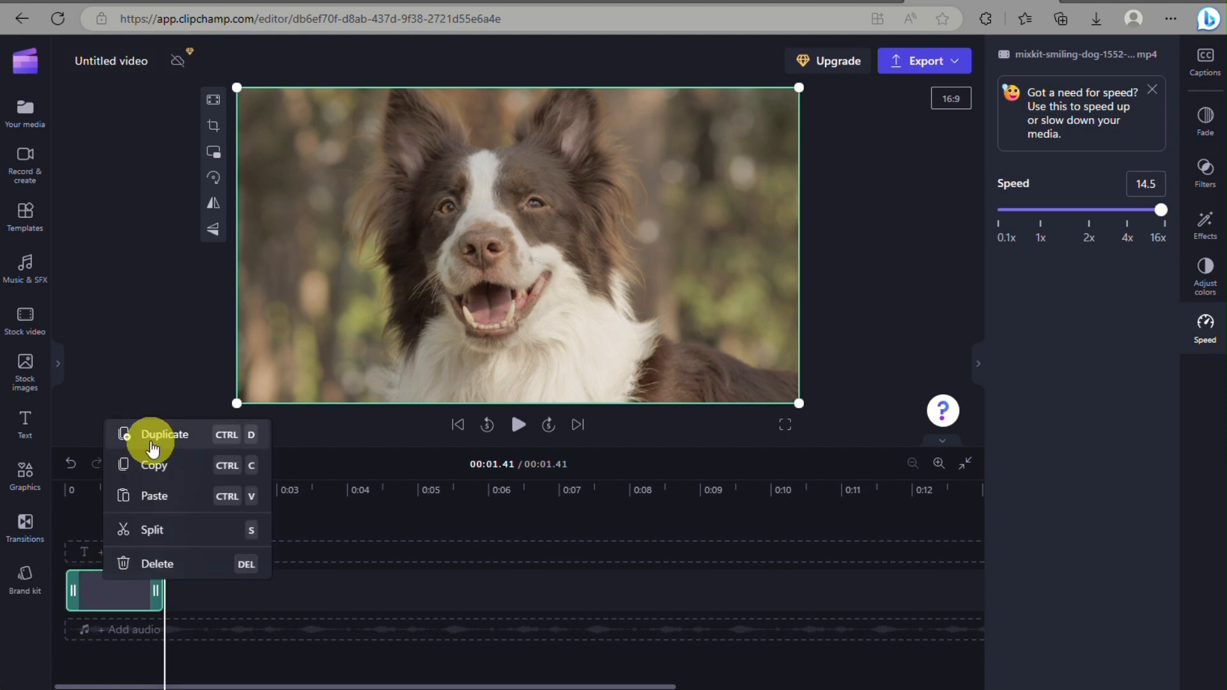
click(165, 434)
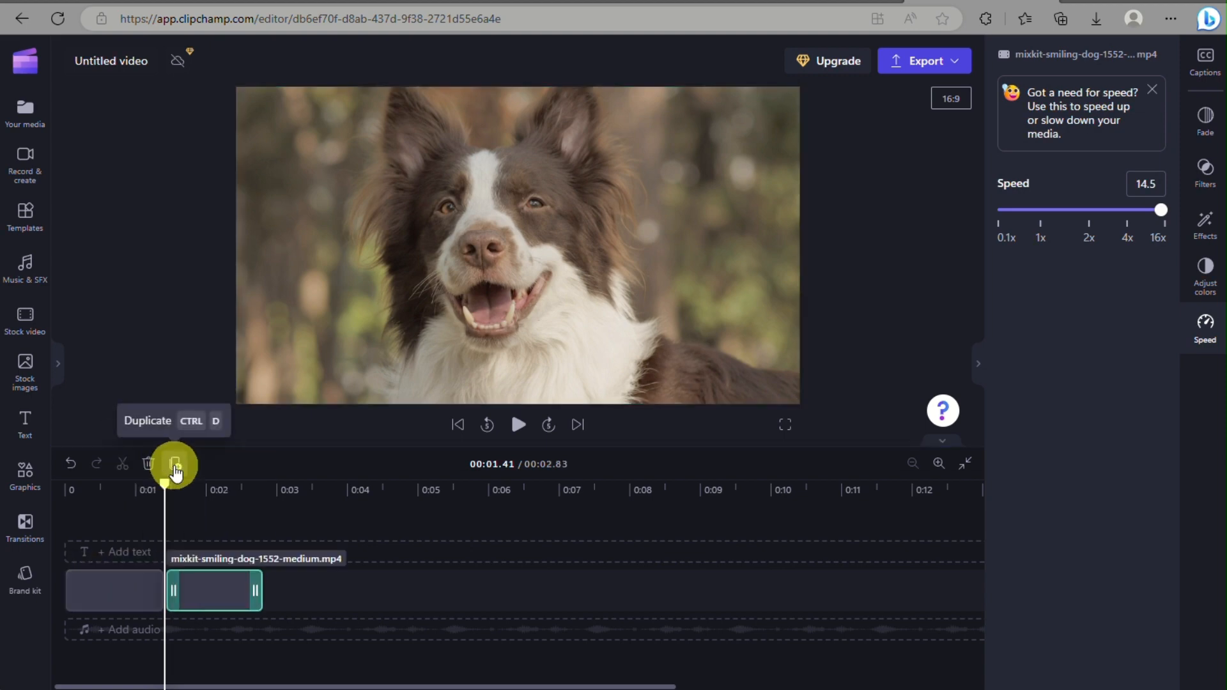
click(174, 464)
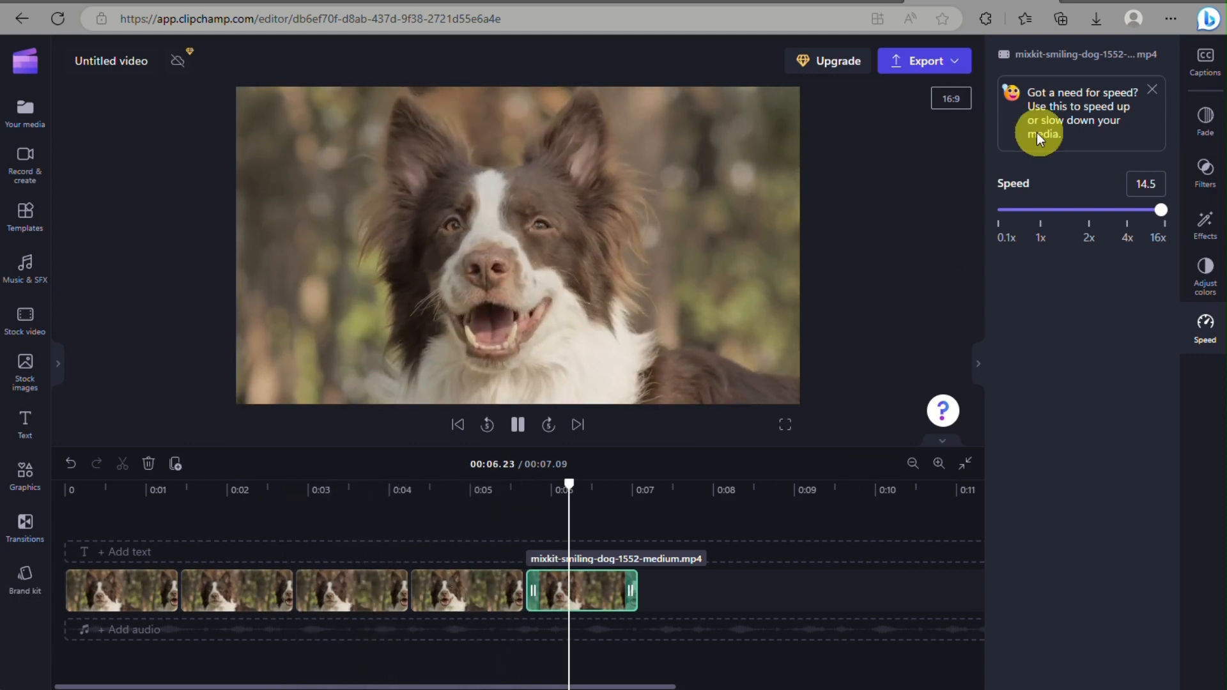
drag(1161, 209, 1164, 209)
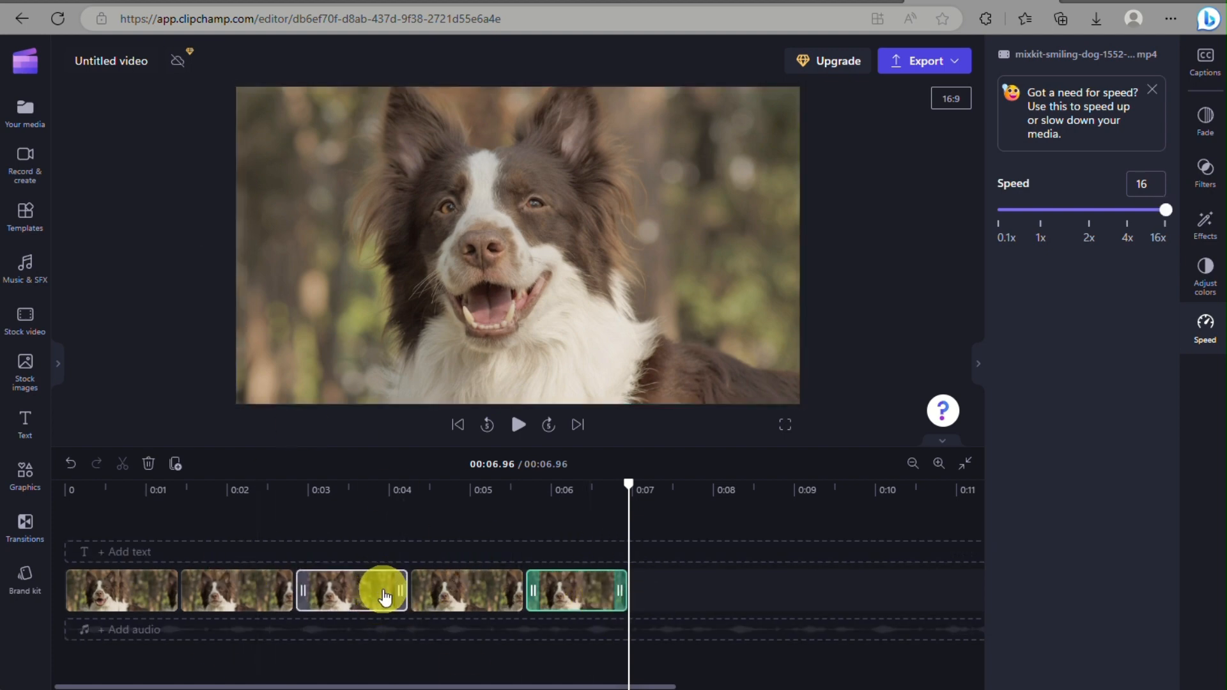
click(924, 60)
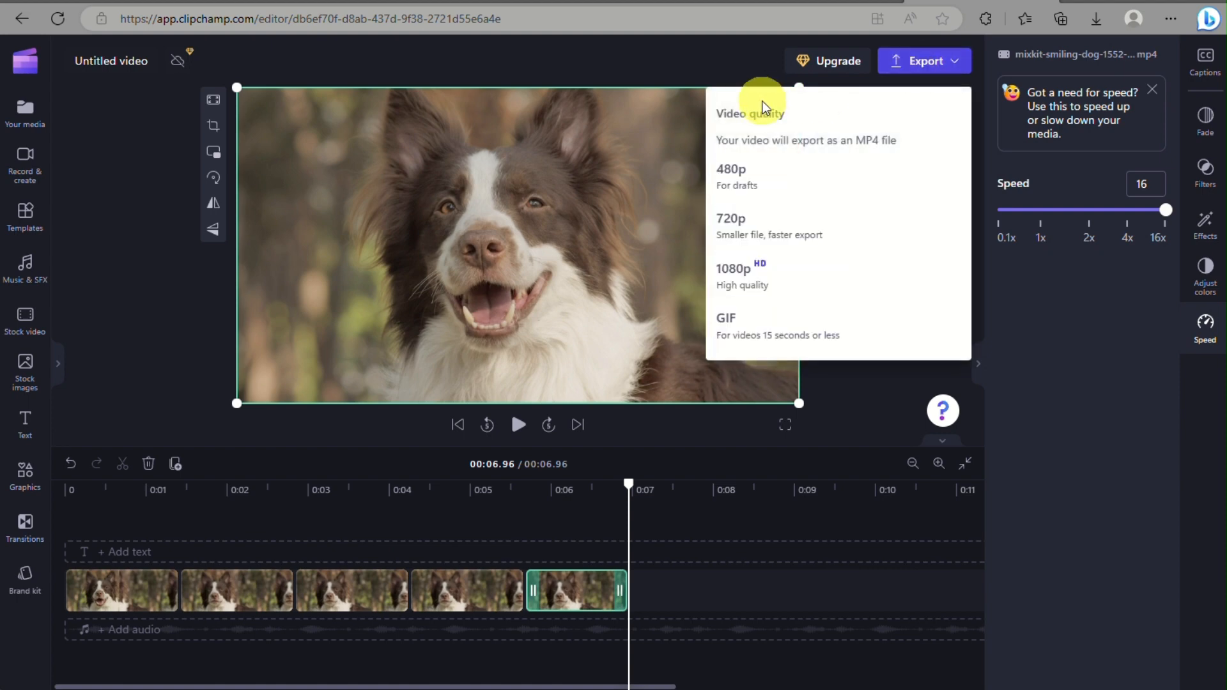
mouse_move(823, 341)
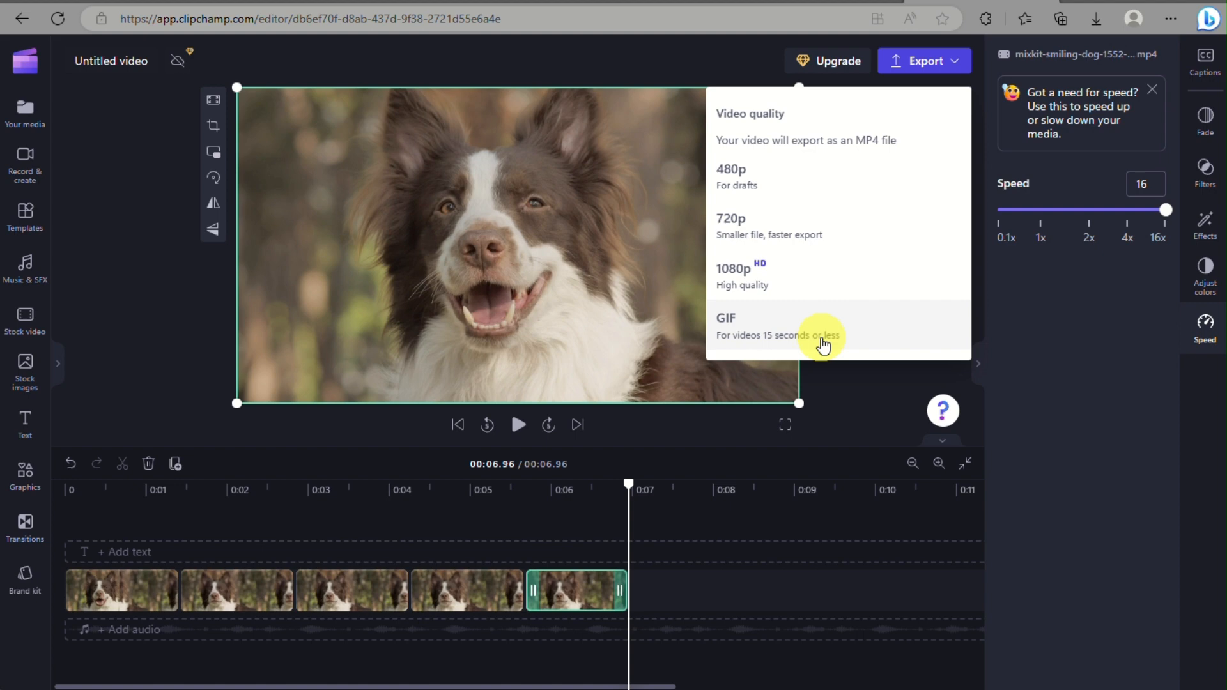
mouse_move(868, 525)
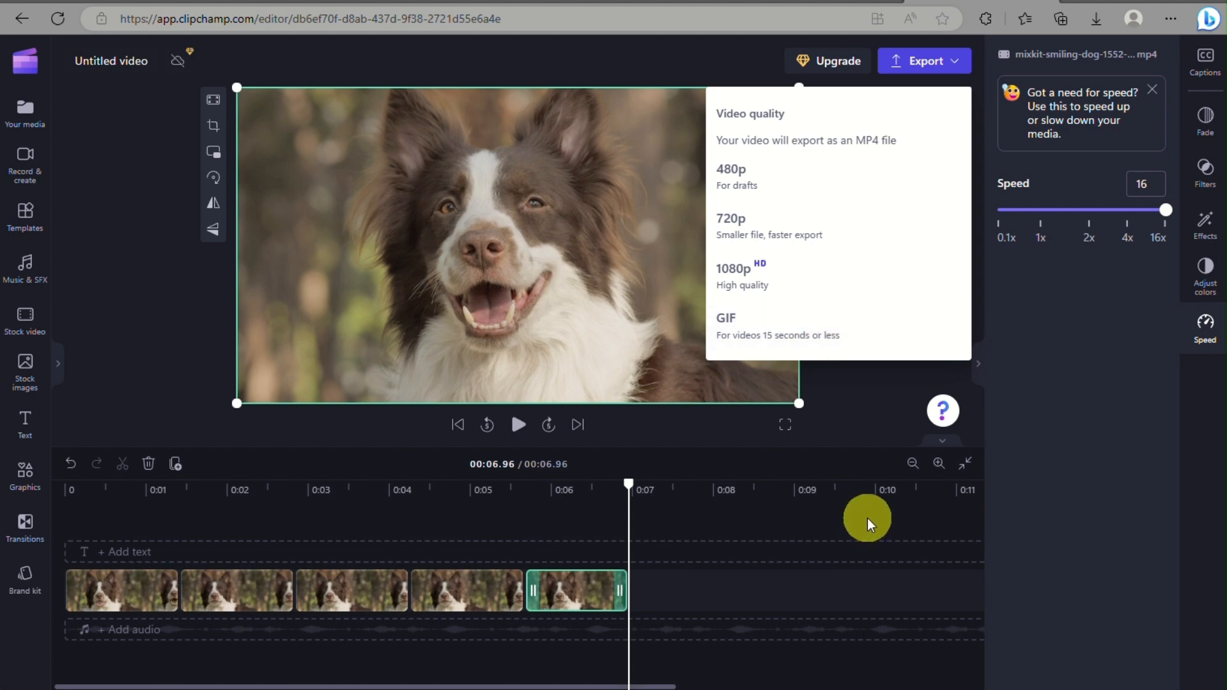